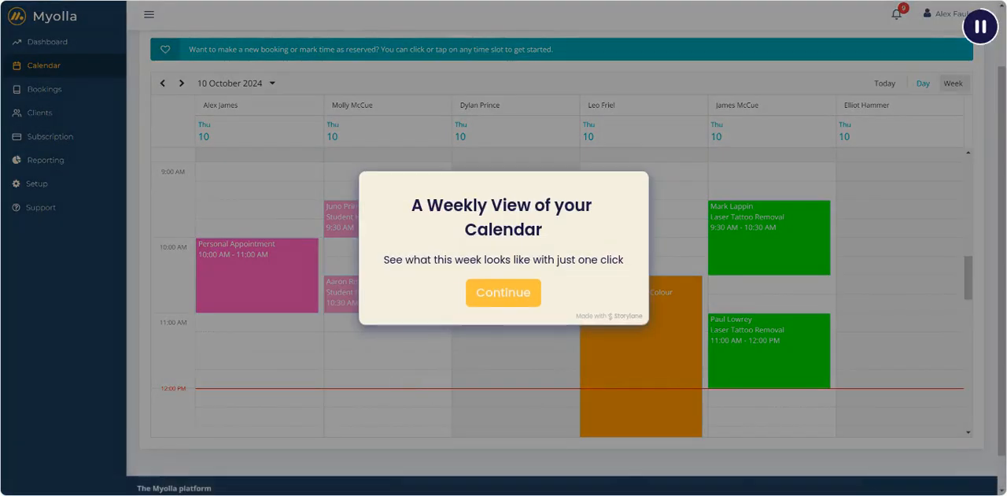
# Continue past the 'A Weekly View of your Calendar' intro to begin the tour
pyautogui.click(504, 293)
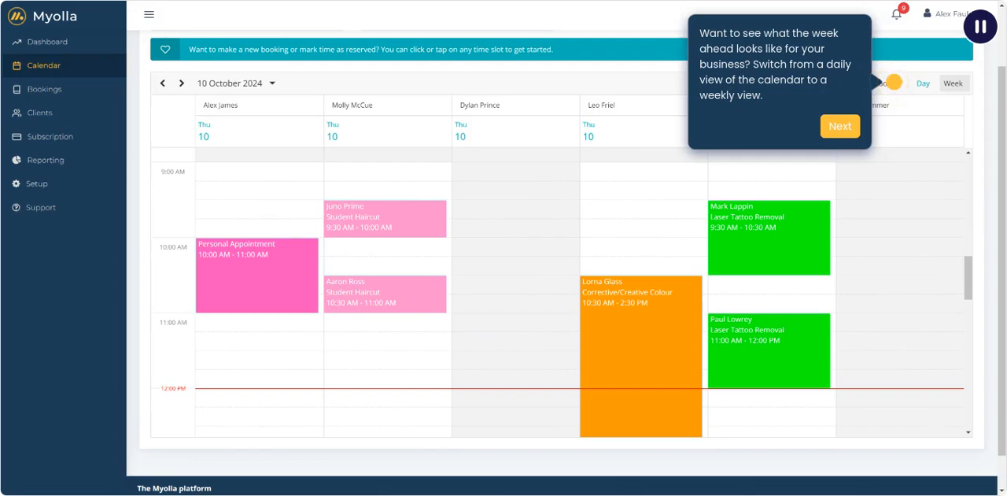
pyautogui.click(952, 82)
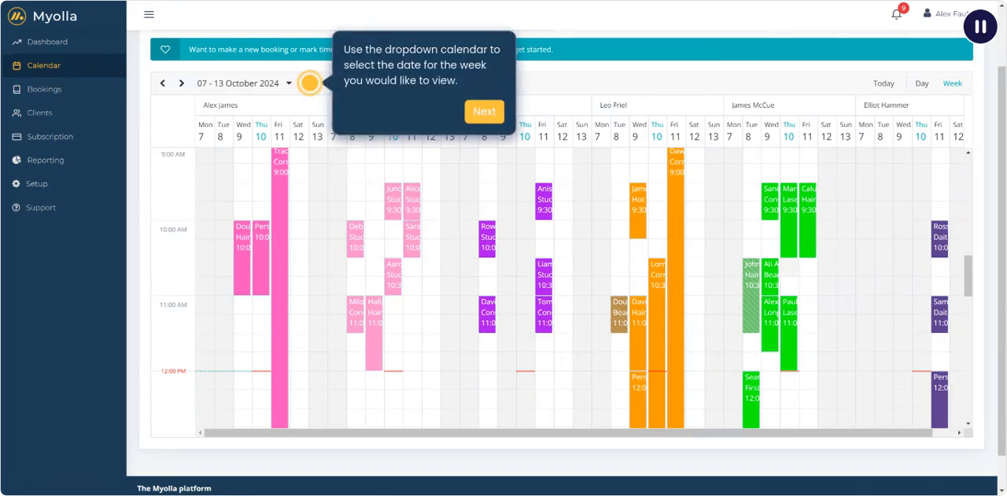
pyautogui.click(484, 110)
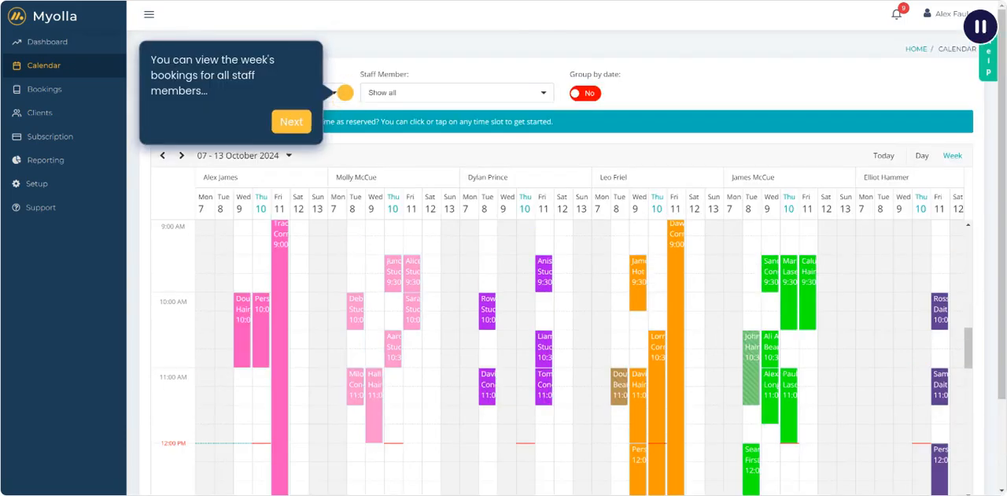
pyautogui.click(457, 91)
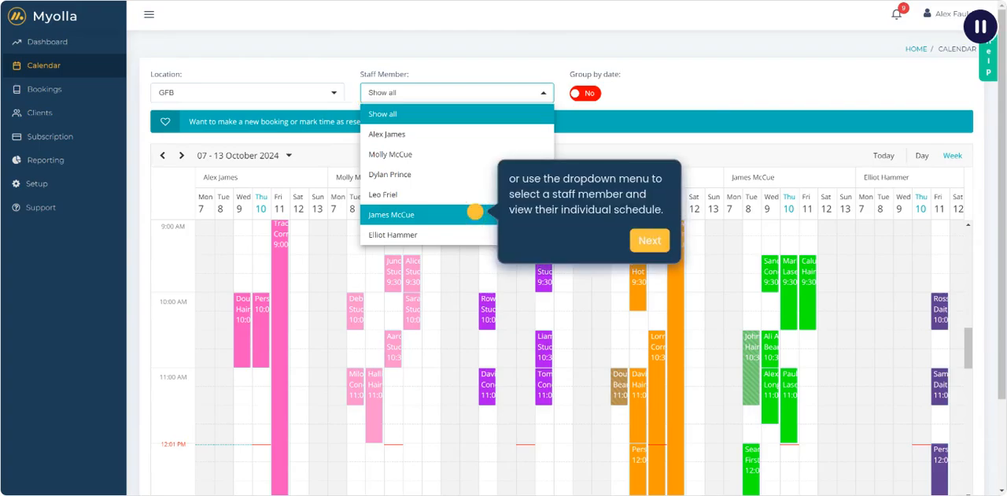
pyautogui.click(390, 214)
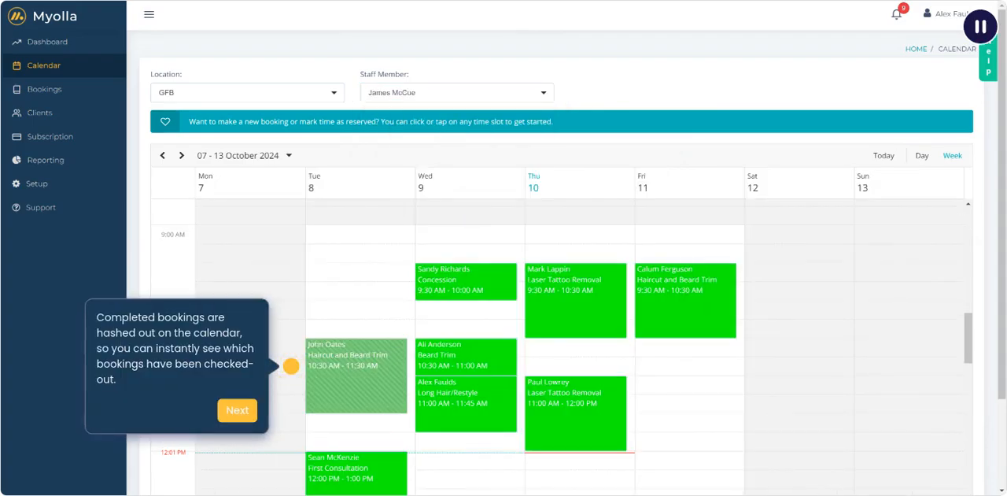
pyautogui.click(236, 409)
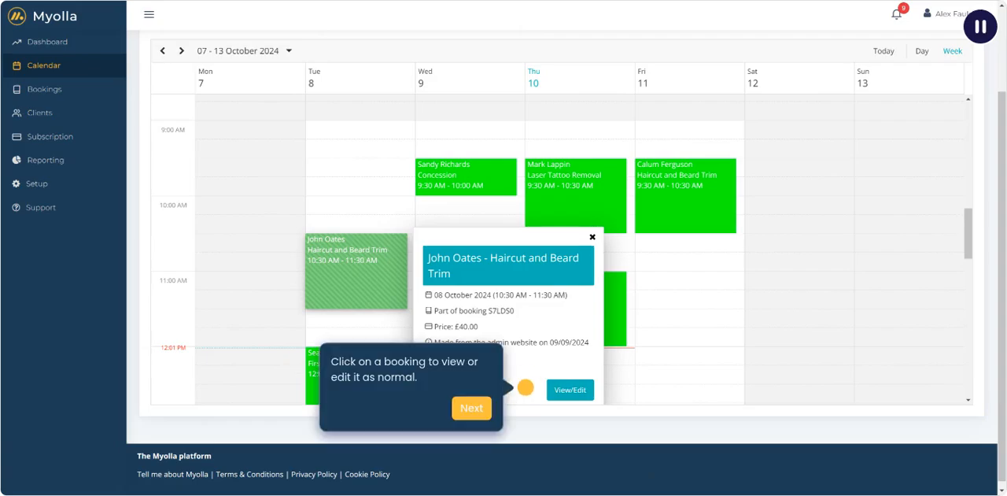
pyautogui.click(570, 390)
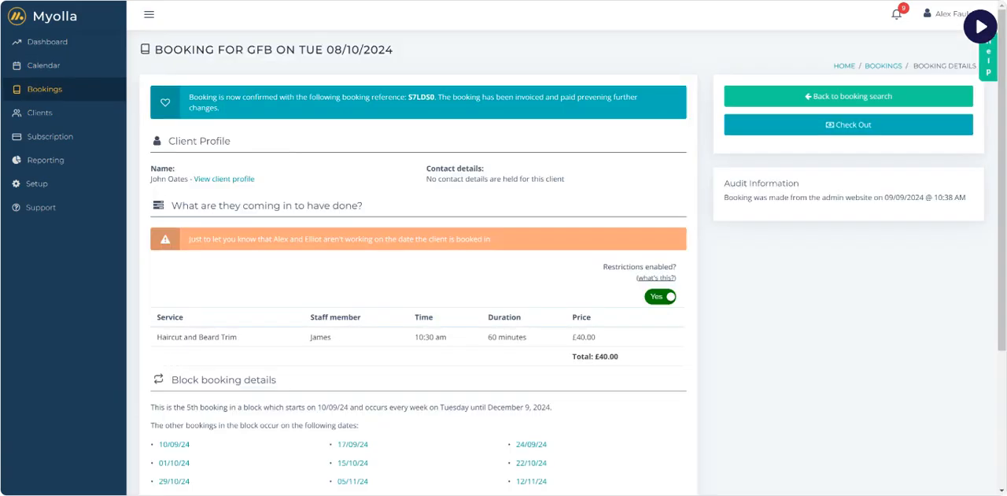